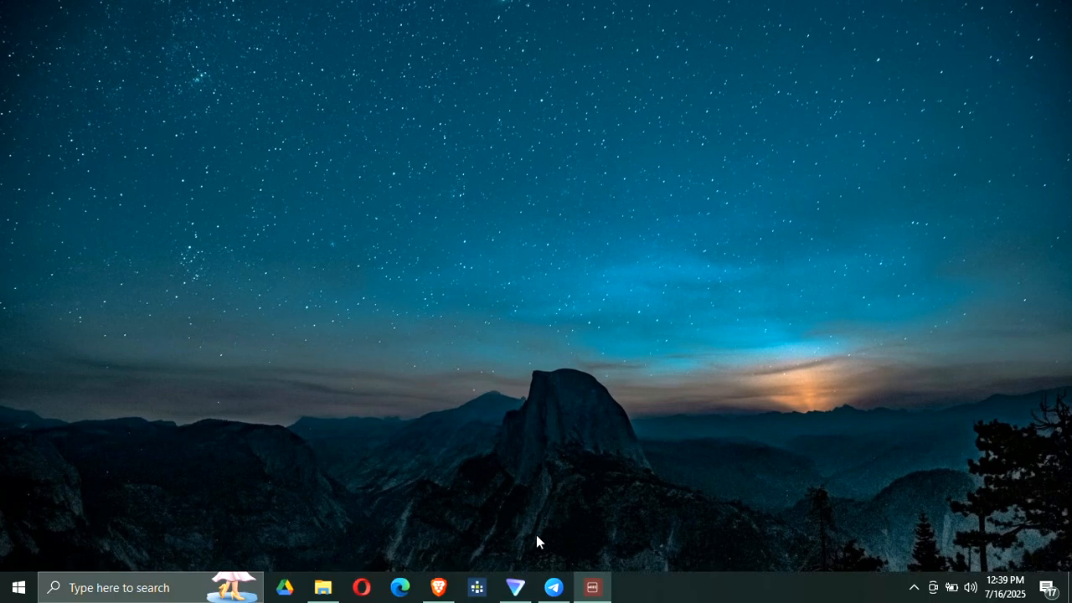
mouse_move(563, 435)
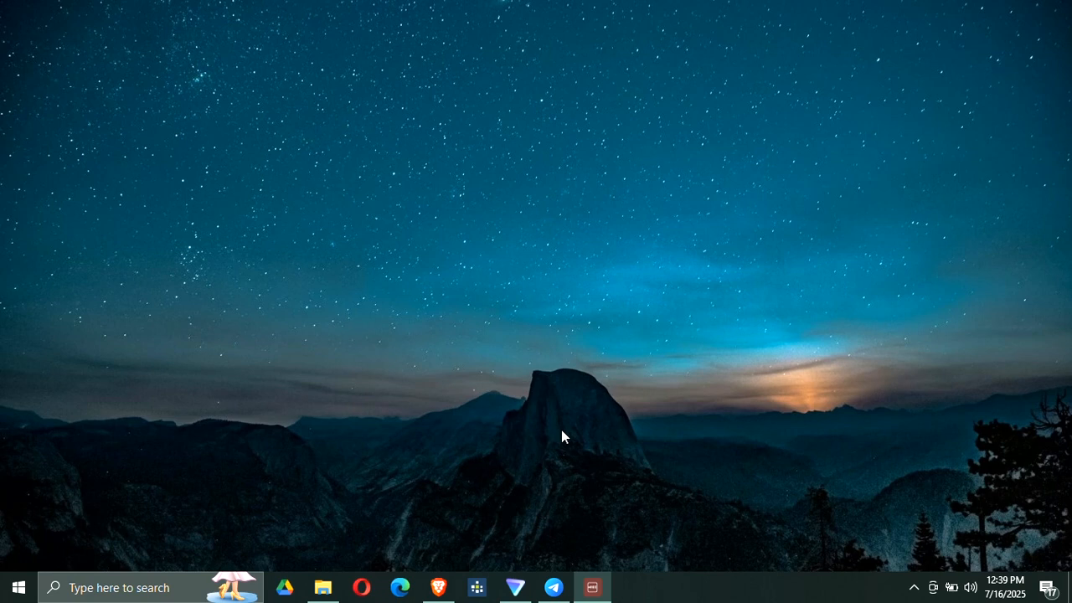
mouse_move(558, 394)
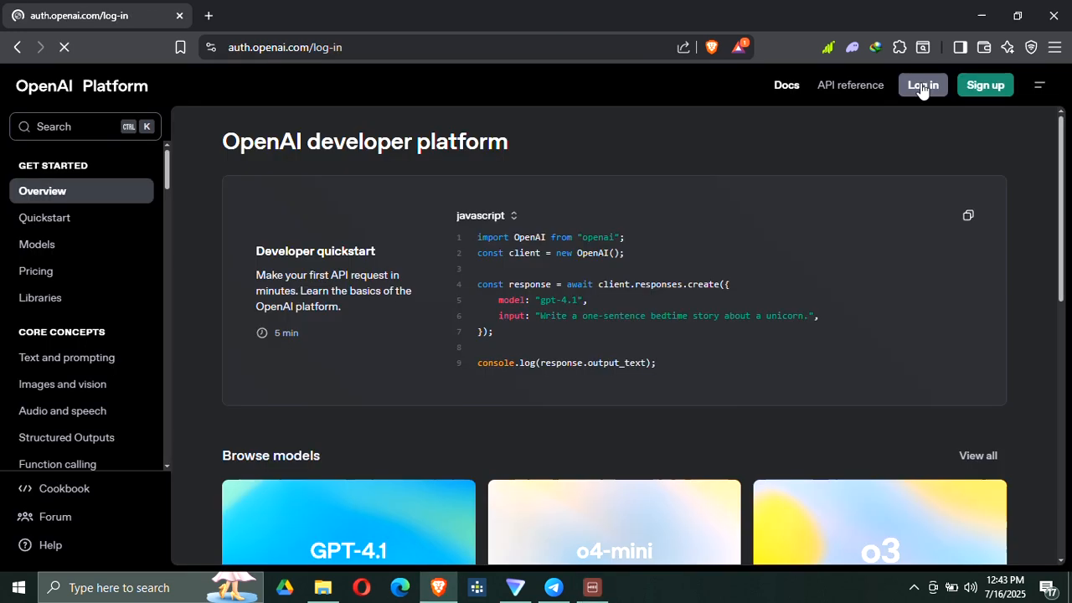
Sign in to the developer platform and open the account profile menu
click(921, 83)
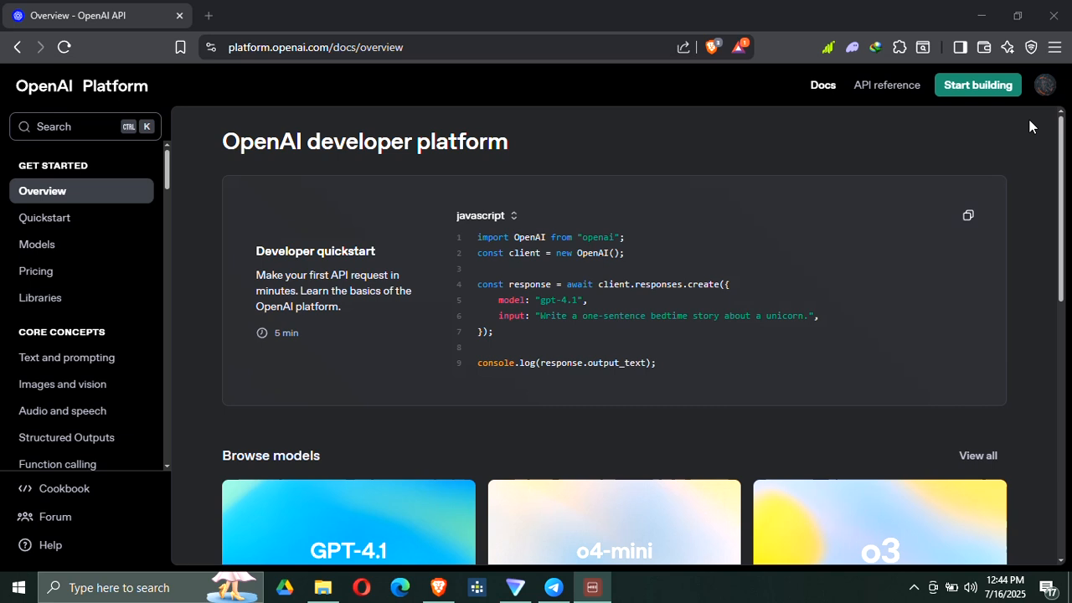
click(1045, 84)
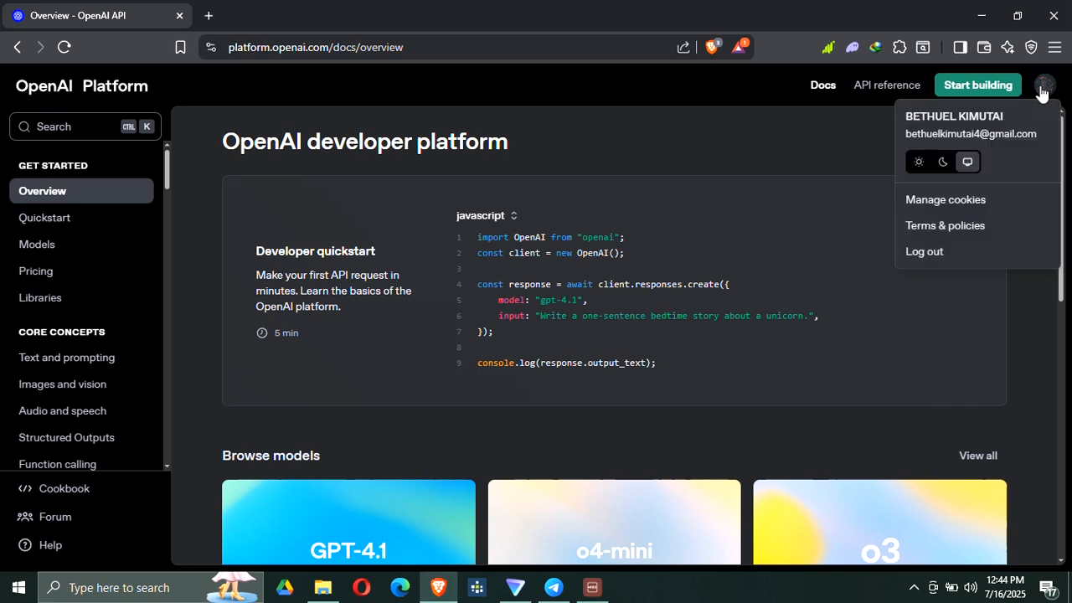
mouse_move(1008, 185)
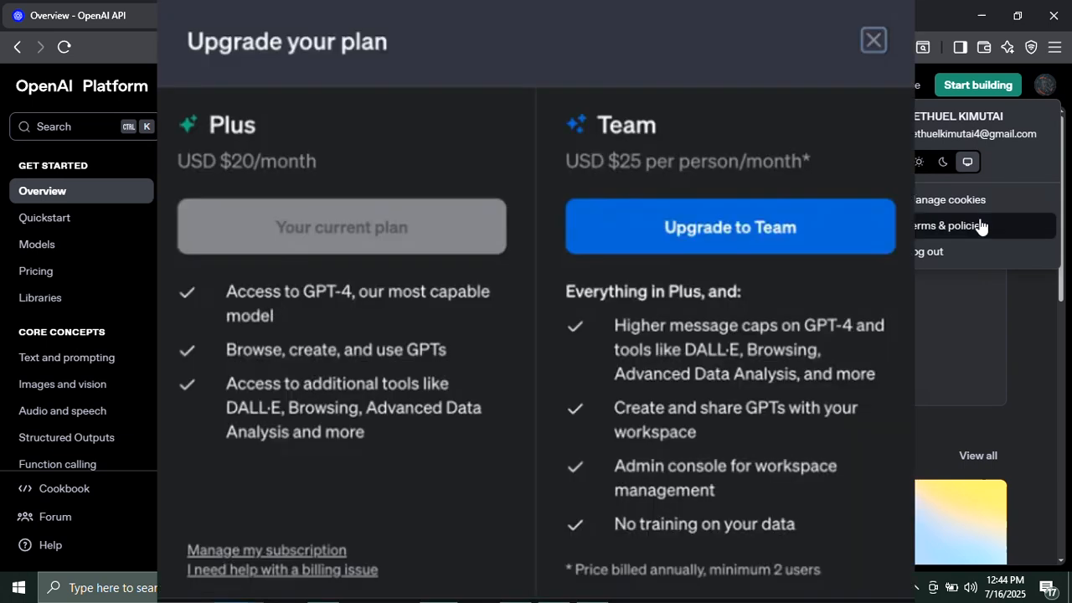
mouse_move(976, 226)
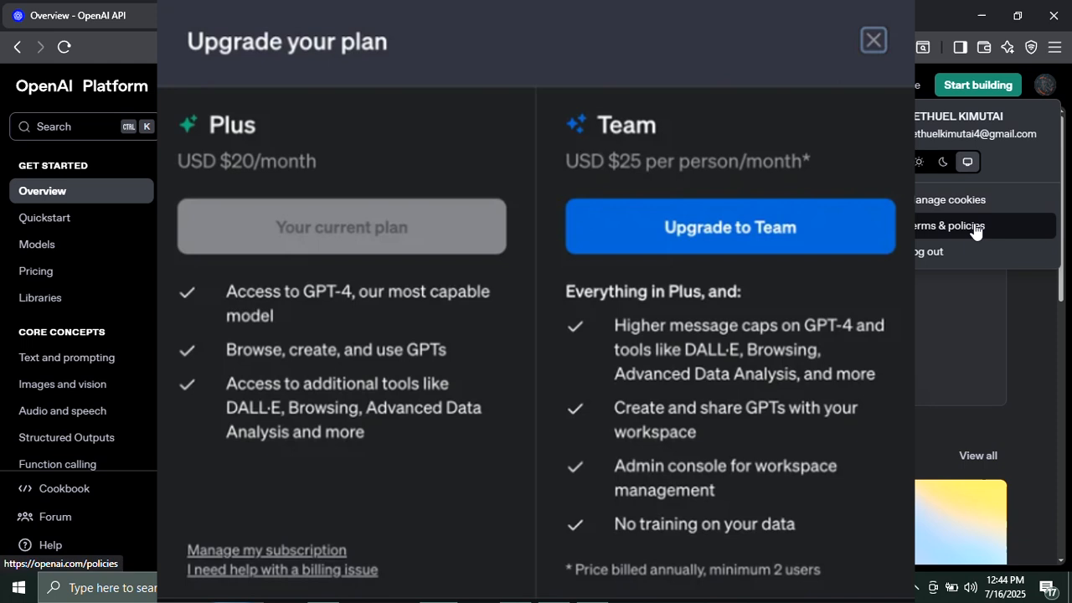
mouse_move(974, 226)
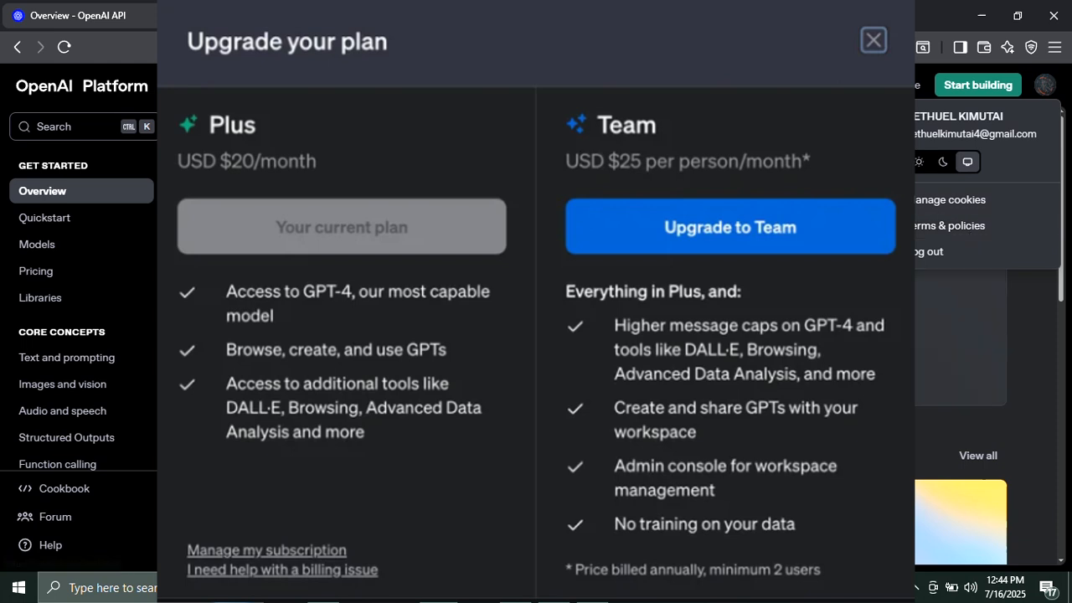
Navigate from the profile menu toward the plan upgrade comparison of Plus and Team
click(874, 41)
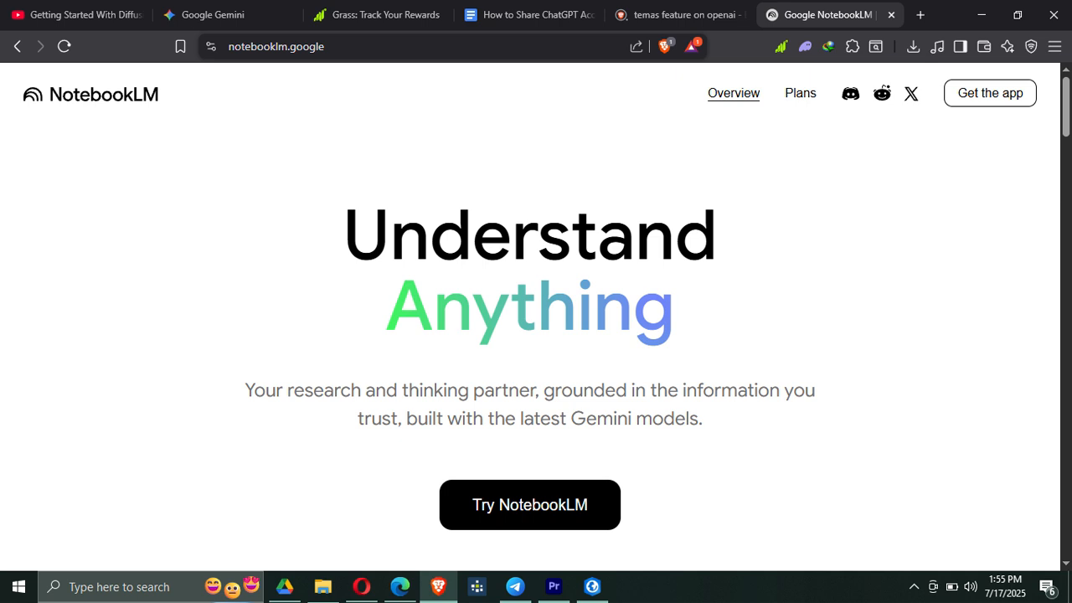
Enter NotebookLM, view the GIS programming notebook, then return to the OpenAI Platform docs
click(529, 504)
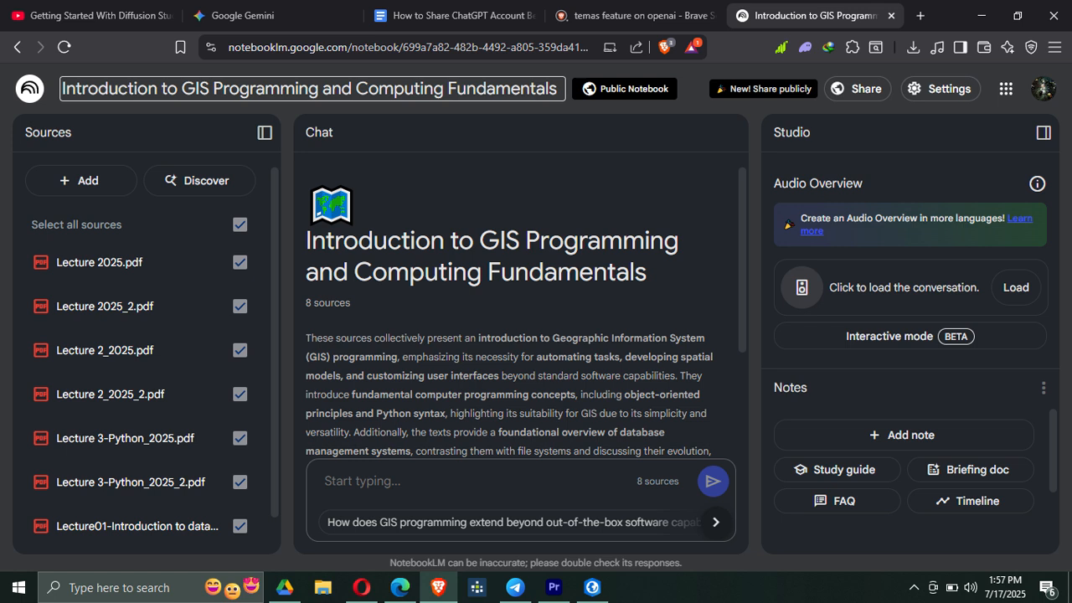
click(77, 15)
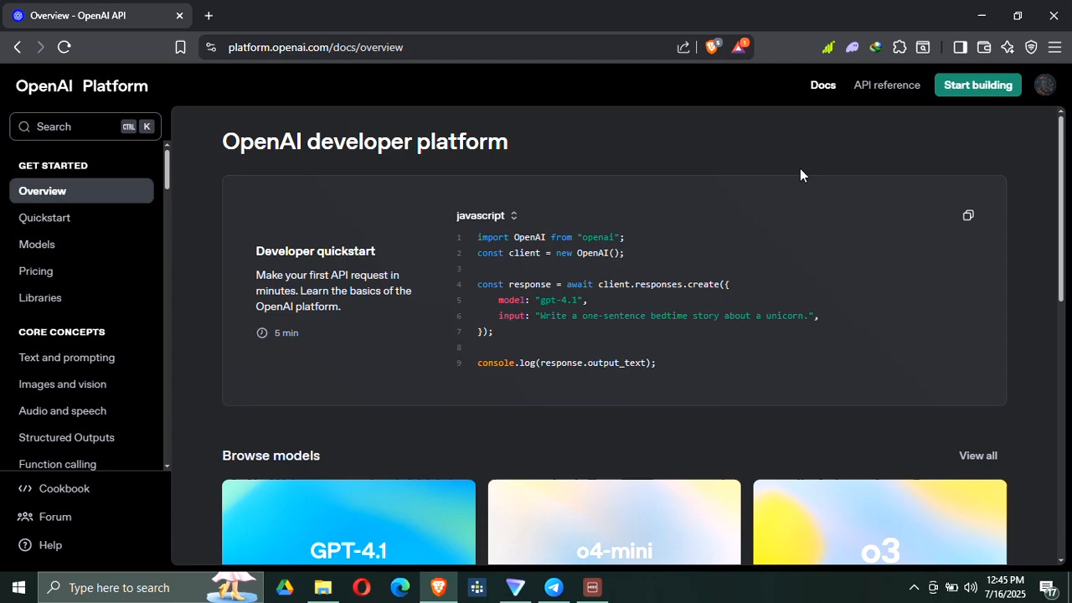
mouse_move(787, 188)
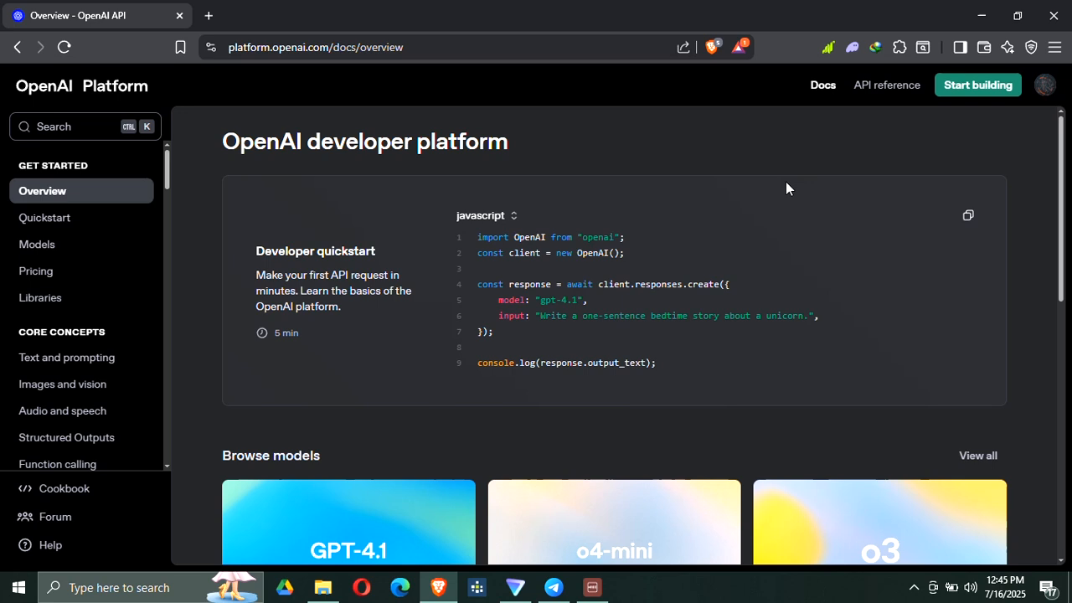
mouse_move(740, 244)
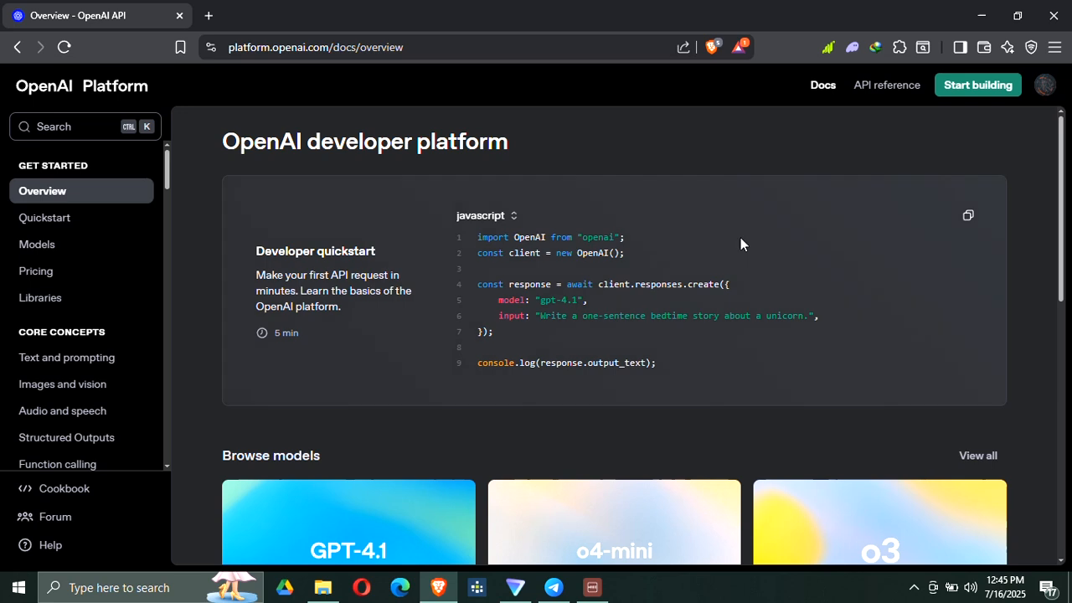
mouse_move(845, 177)
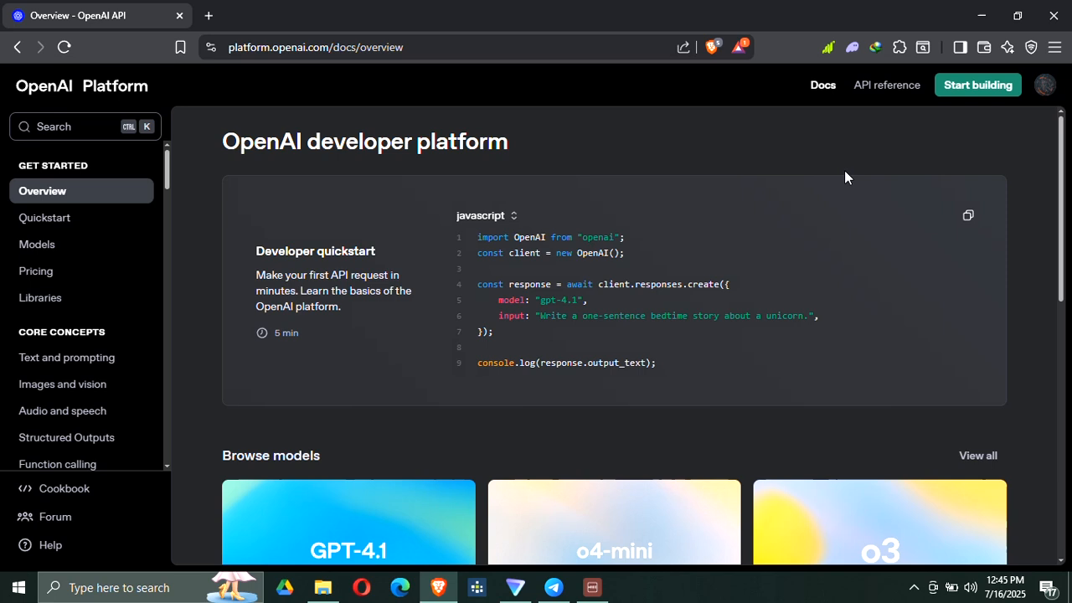
mouse_move(886, 83)
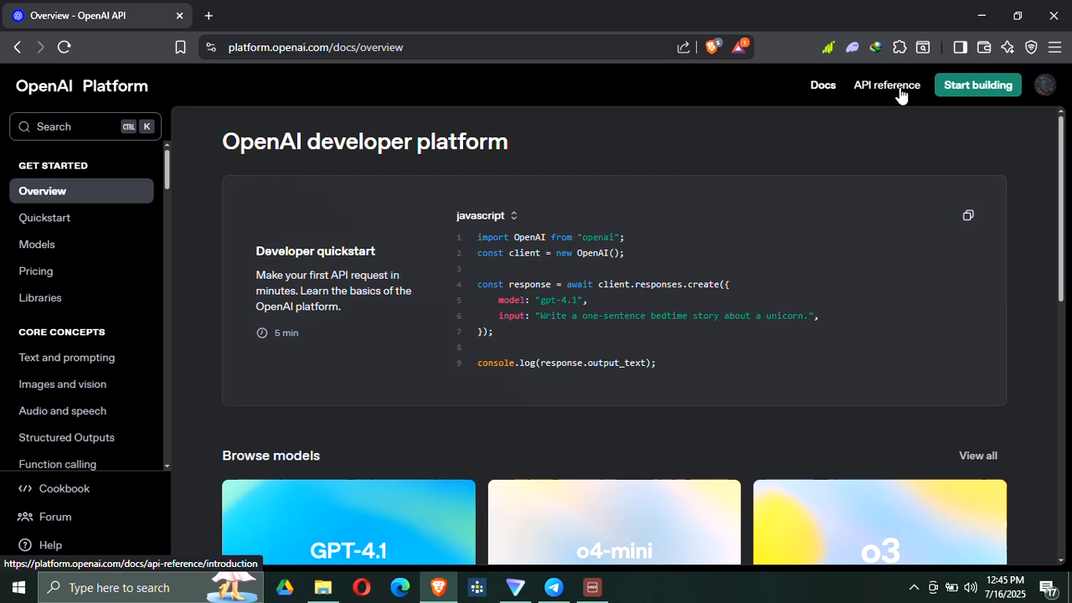
Go to the API reference introduction from the docs top navigation
click(886, 83)
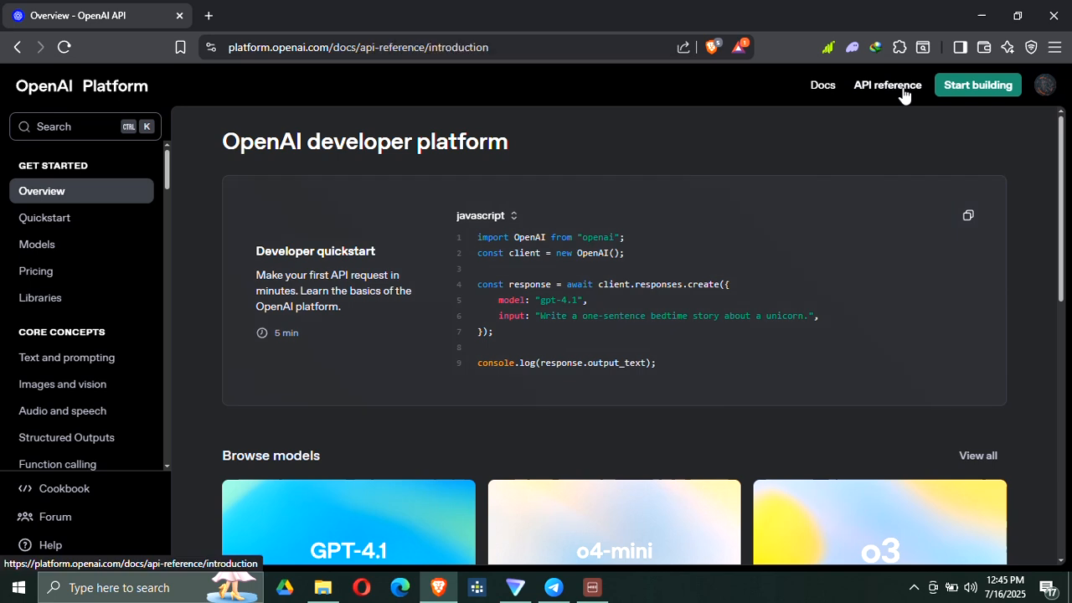